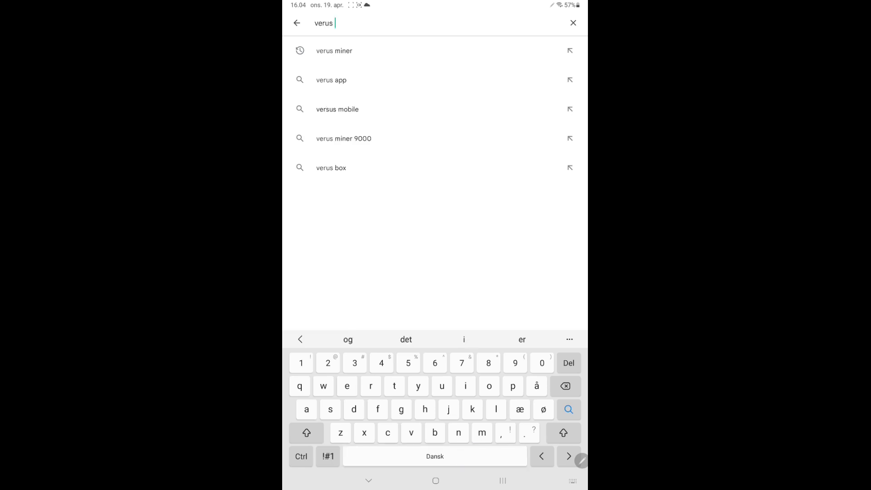
Step: Search Play Store for 'verus miner' and install the VerusMiner app
type("miner")
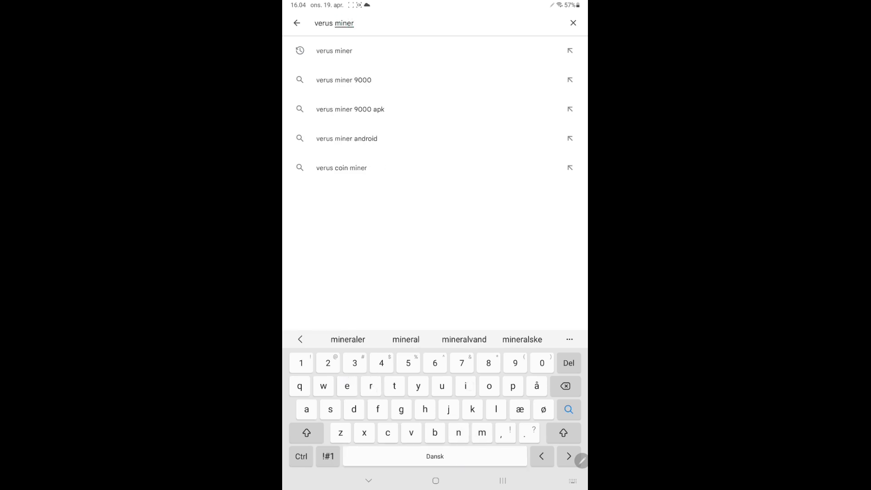
left_click(335, 50)
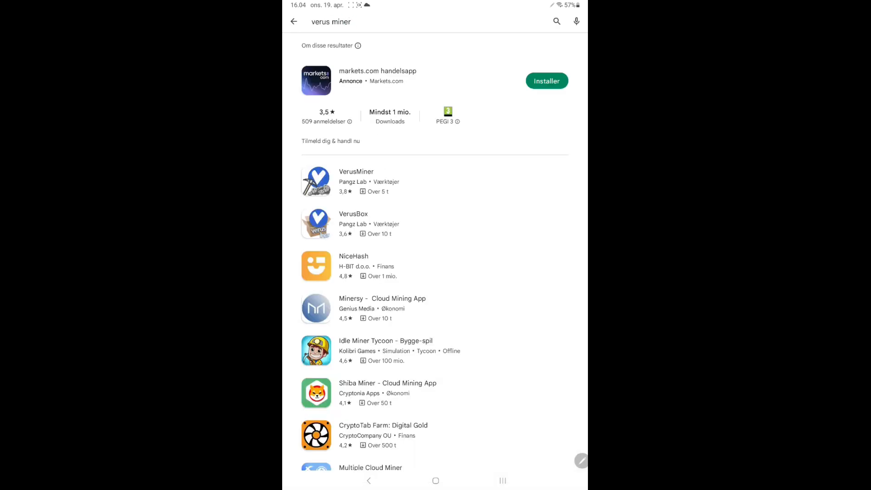
left_click(356, 181)
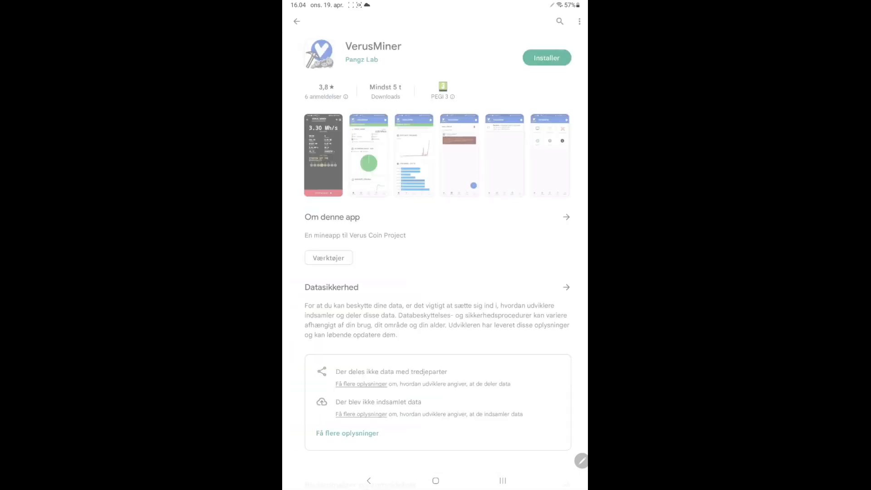
left_click(546, 58)
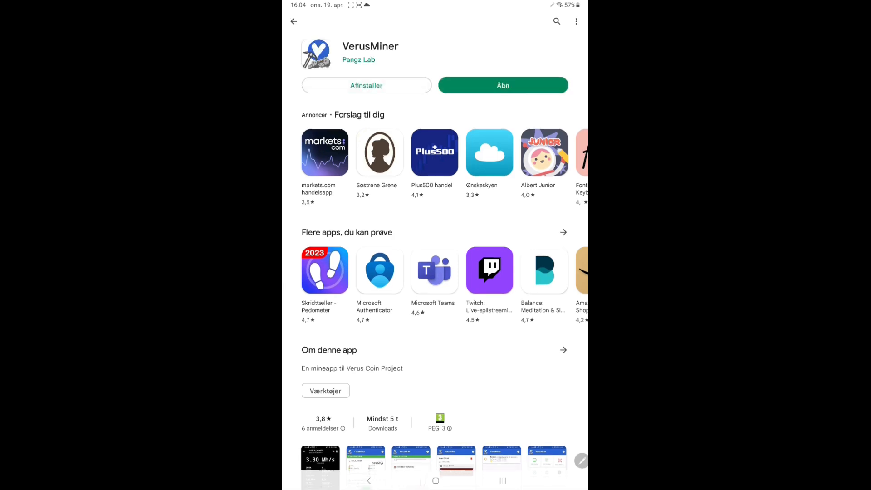
Step: Launch VerusMiner, add a setting, and rename it VERUS_MINER_s8
left_click(502, 85)
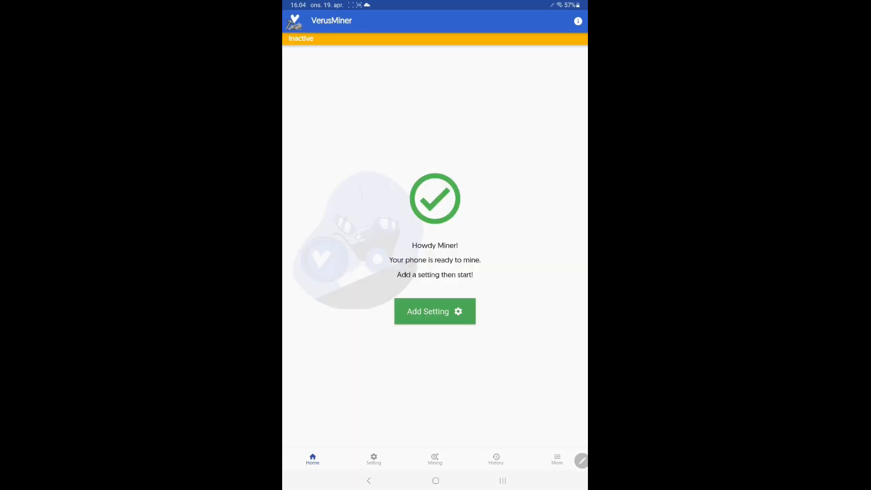
left_click(435, 311)
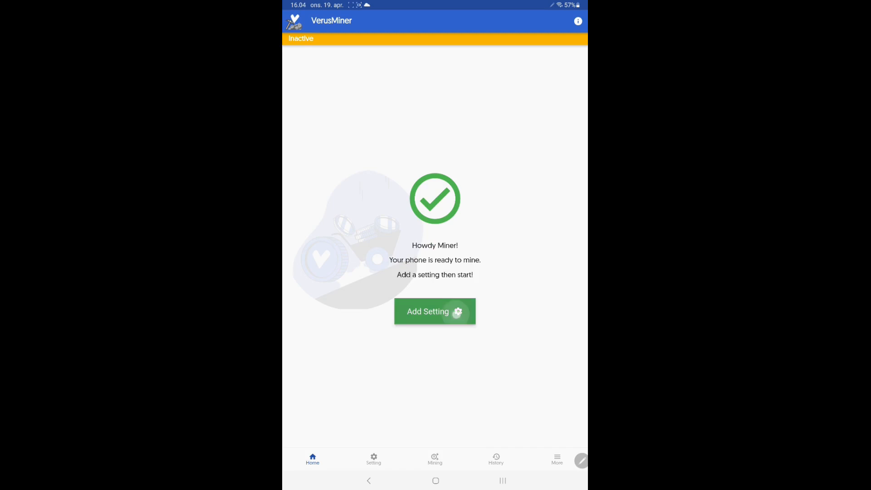
left_click(435, 311)
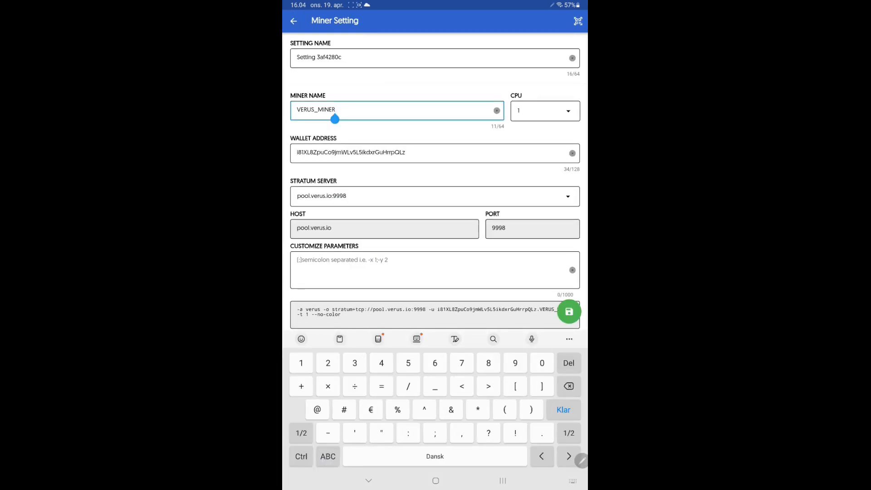
type("_s")
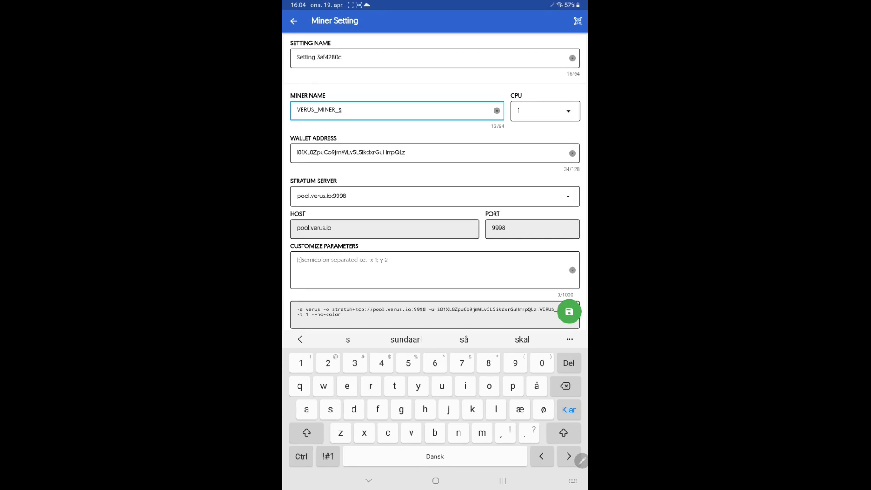
type("8")
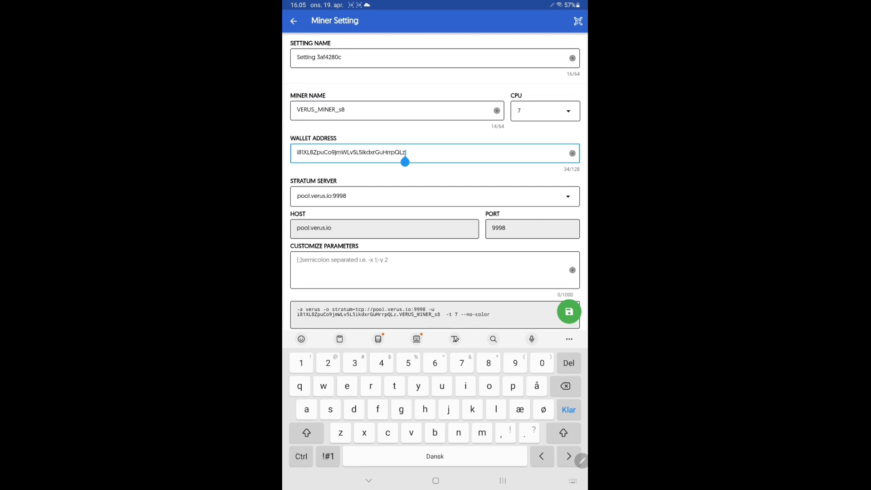
left_click(573, 153)
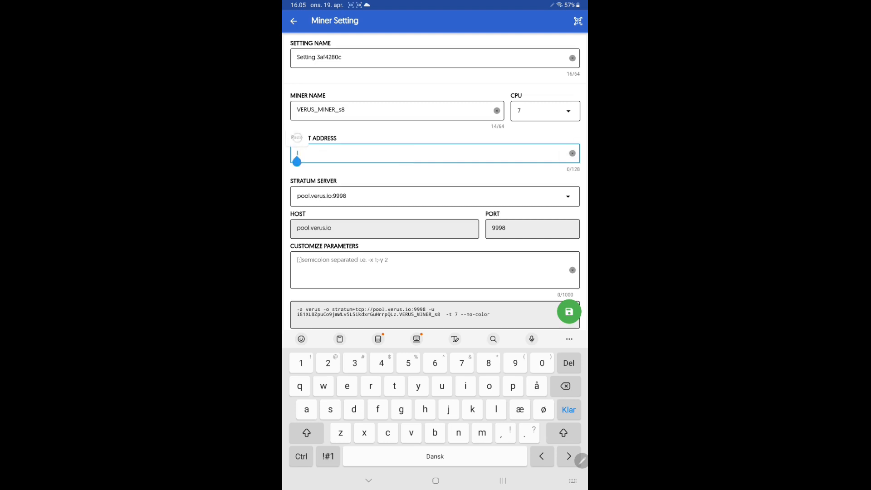
type("RWyCiu3ZtowKciHdLALMTVS7C3B5eVnH6z")
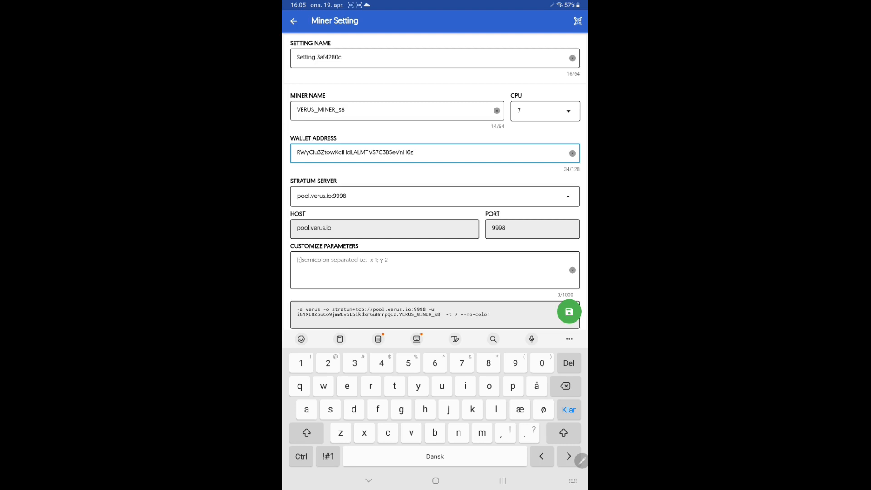
left_click(567, 196)
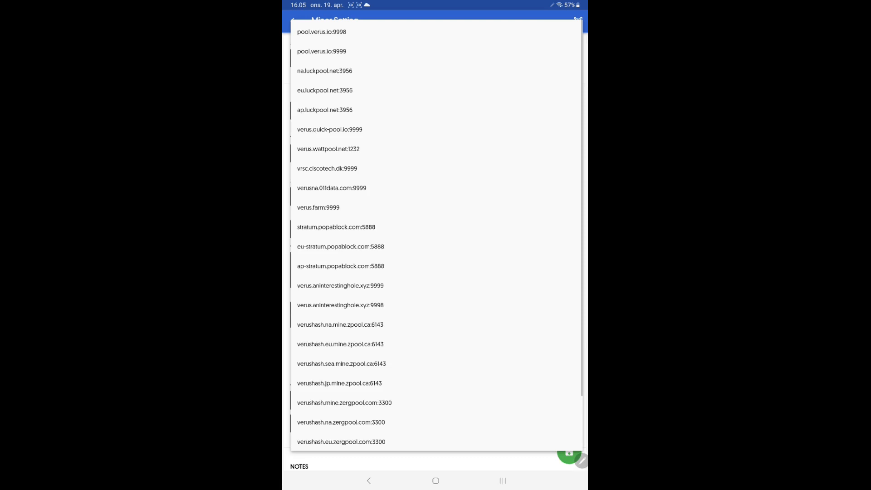
Step: Pick eu.luckpool.net:3956 as the stratum server and save the setting
left_click(325, 90)
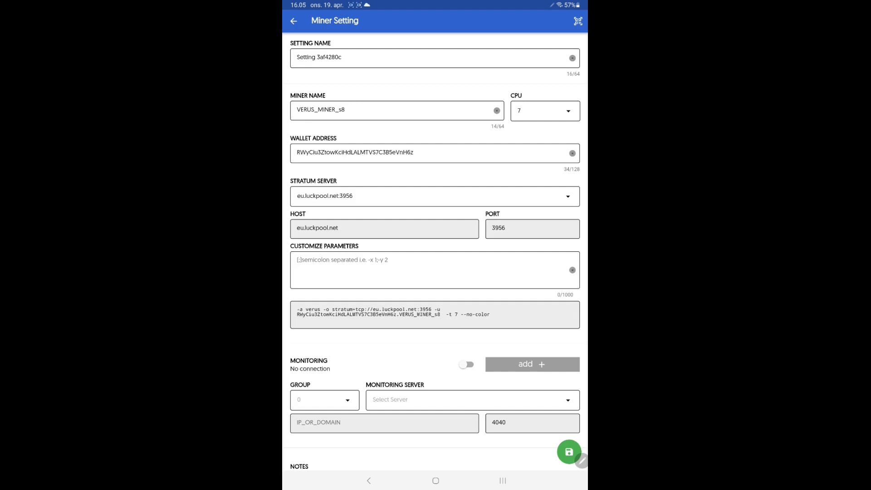
scroll("down", 3)
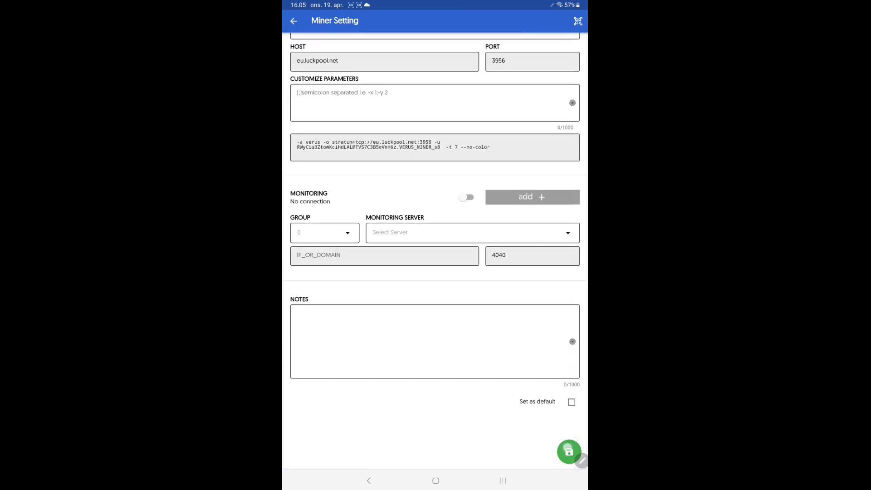
left_click(569, 451)
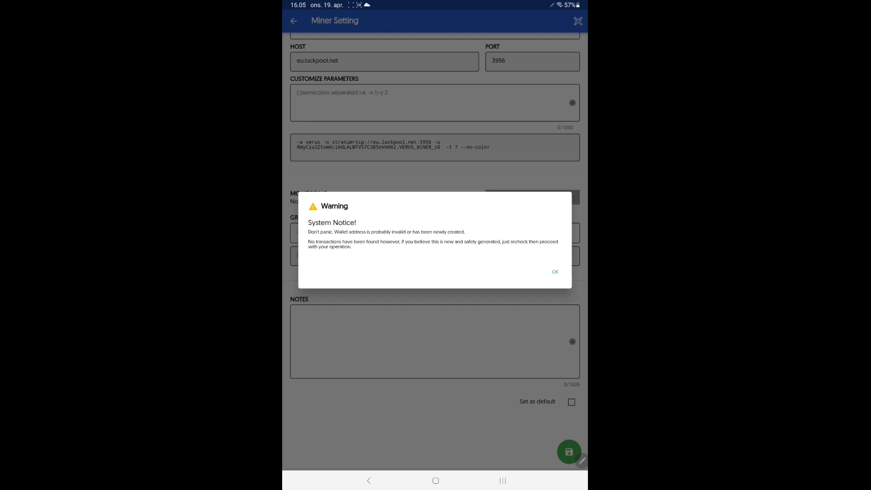
Step: Dismiss the wallet warning, start mining, confirm, and answer the battery prompt
left_click(554, 272)
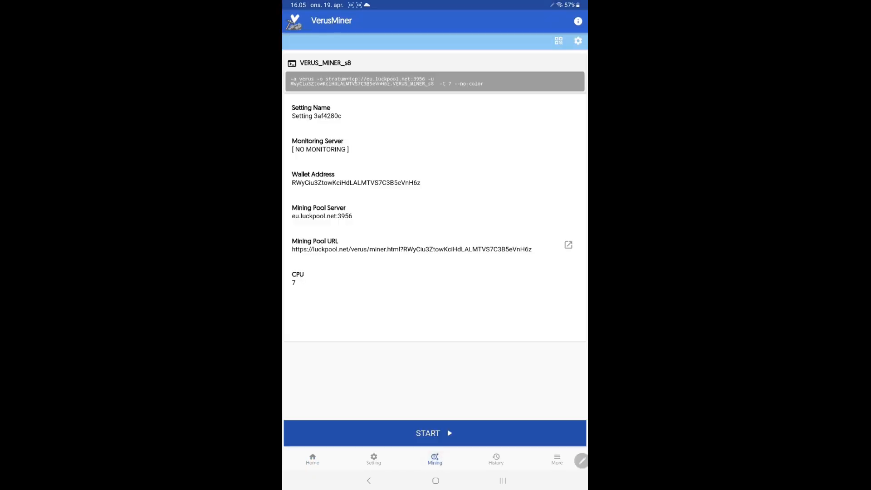
left_click(435, 433)
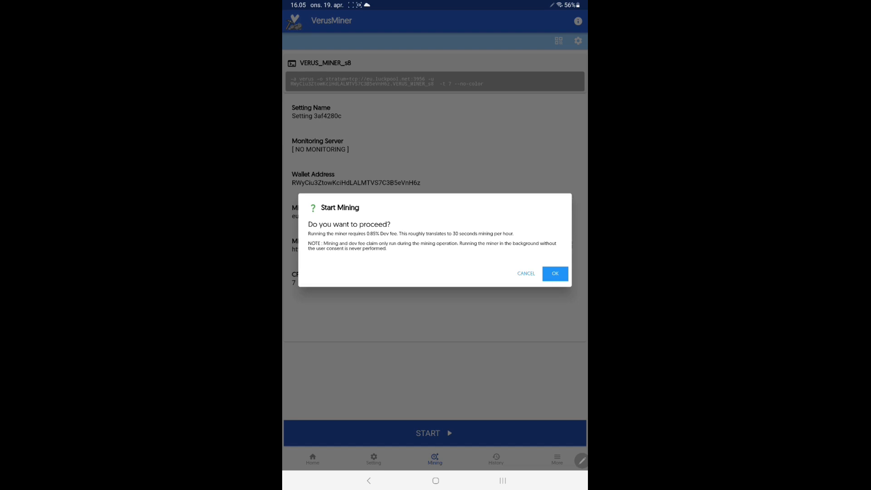
left_click(554, 274)
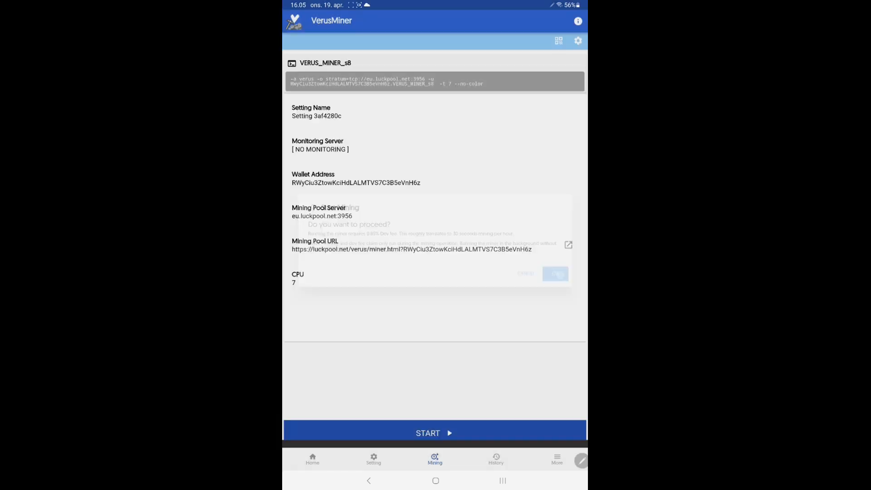
left_click(556, 273)
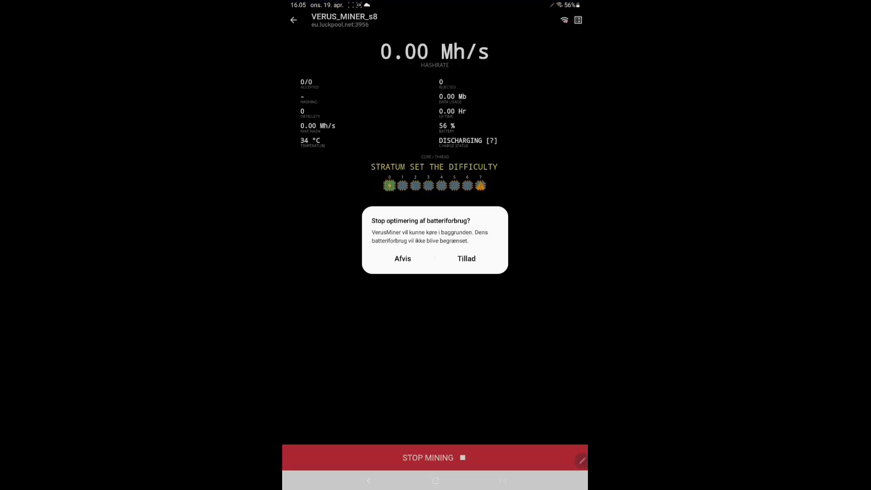
left_click(402, 258)
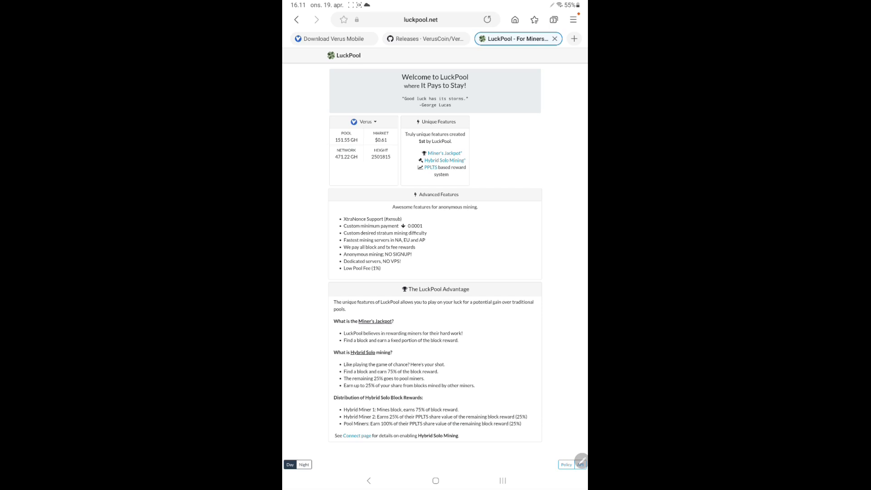
Step: Choose Stats from the Verus dropdown on luckpool.net
left_click(366, 122)
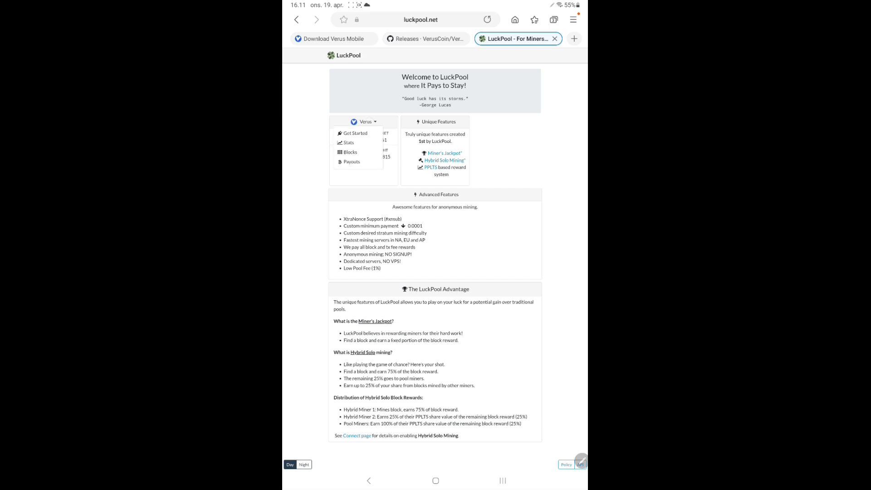
left_click(366, 121)
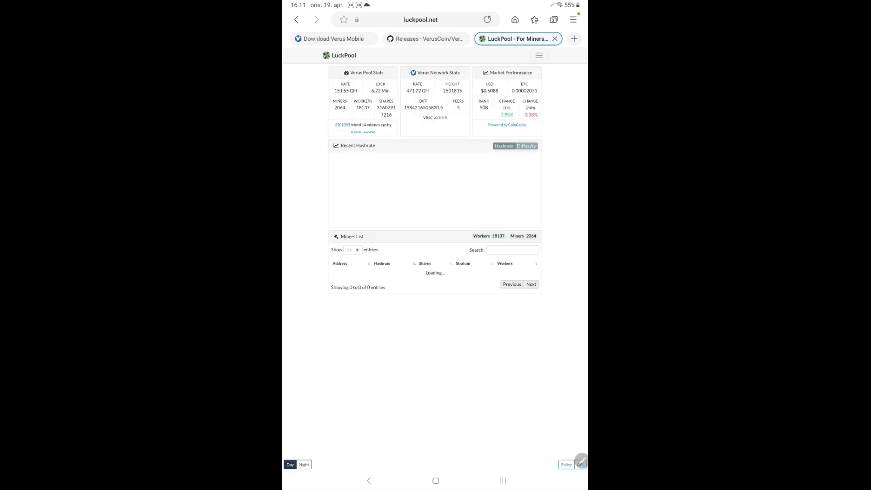
Step: Look up the mining wallet address in LuckPool's navigation menu wallet box
left_click(538, 55)
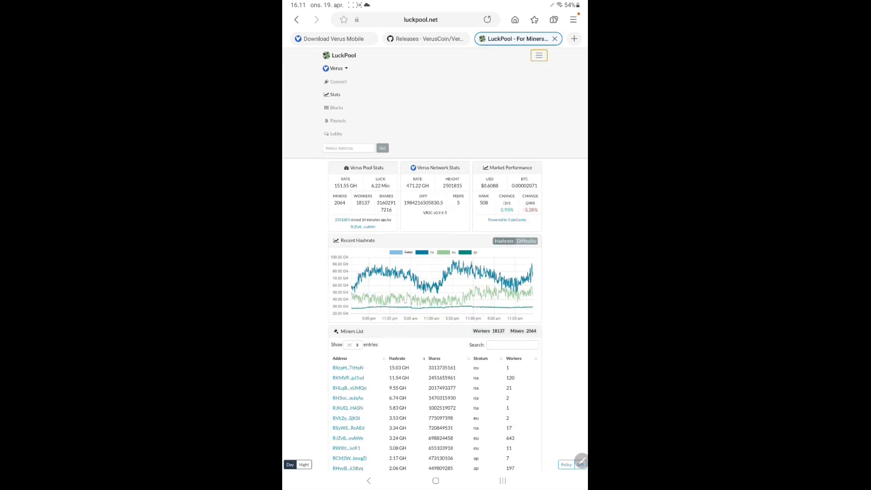
left_click(348, 148)
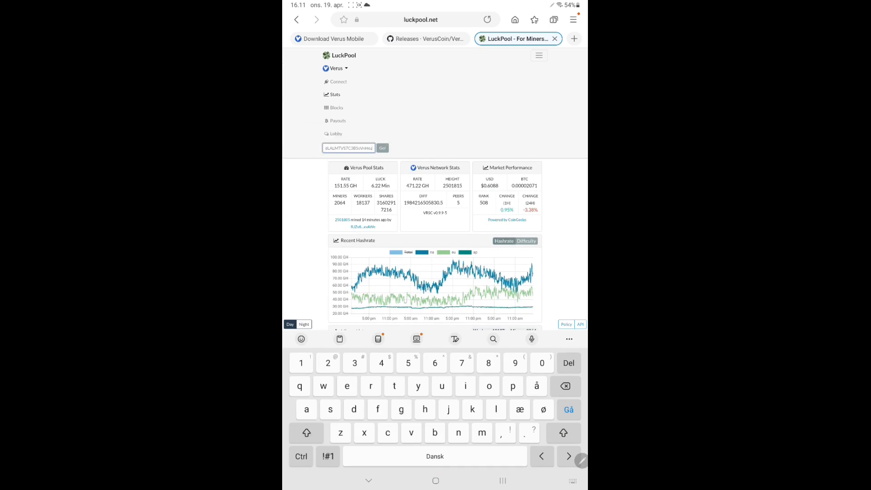
left_click(381, 148)
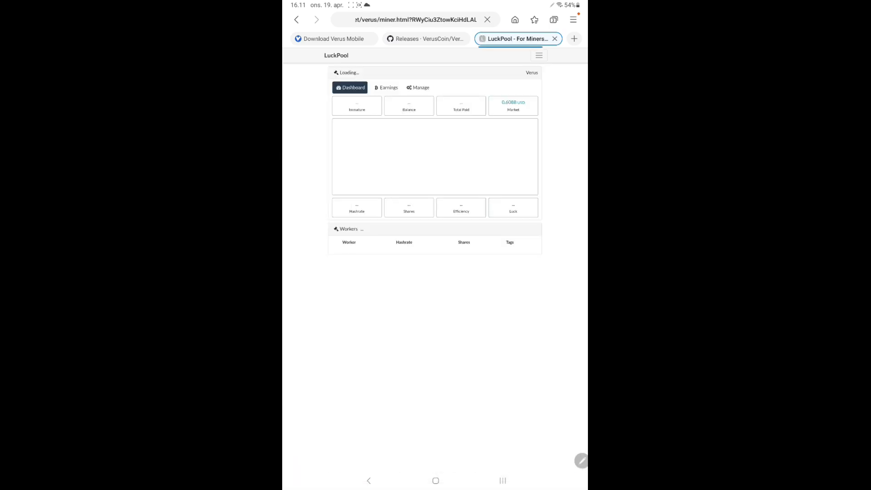